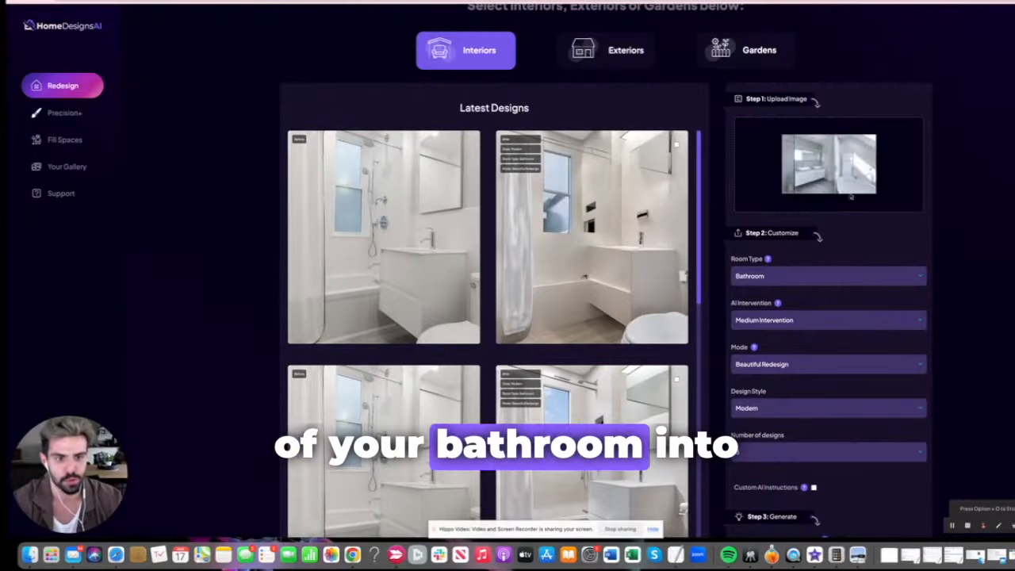
Switch the Design Style setting from Modern to Industrial for the bathroom photo
scroll(down, 3)
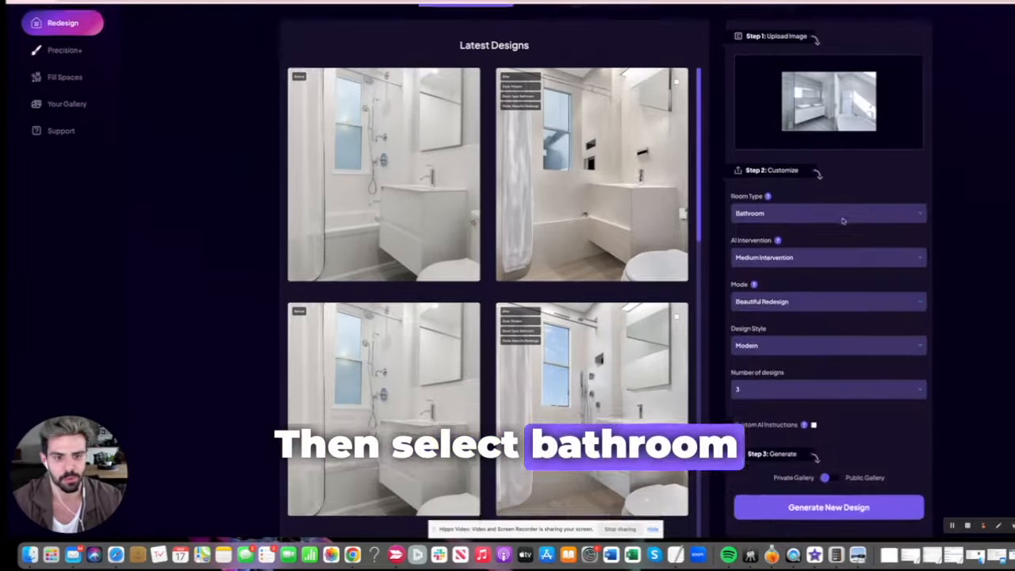
click(827, 257)
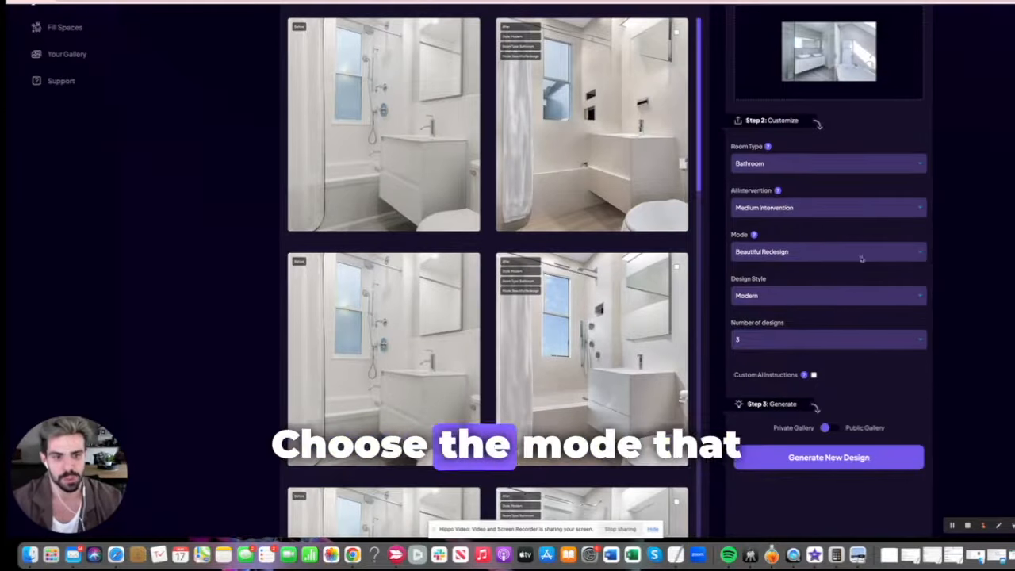
click(828, 250)
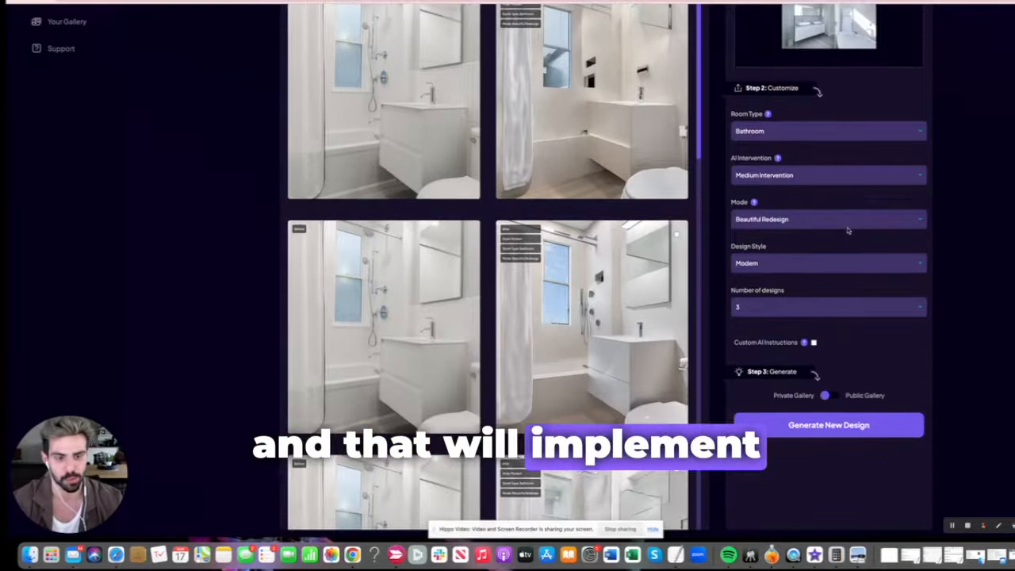
scroll(down, 3)
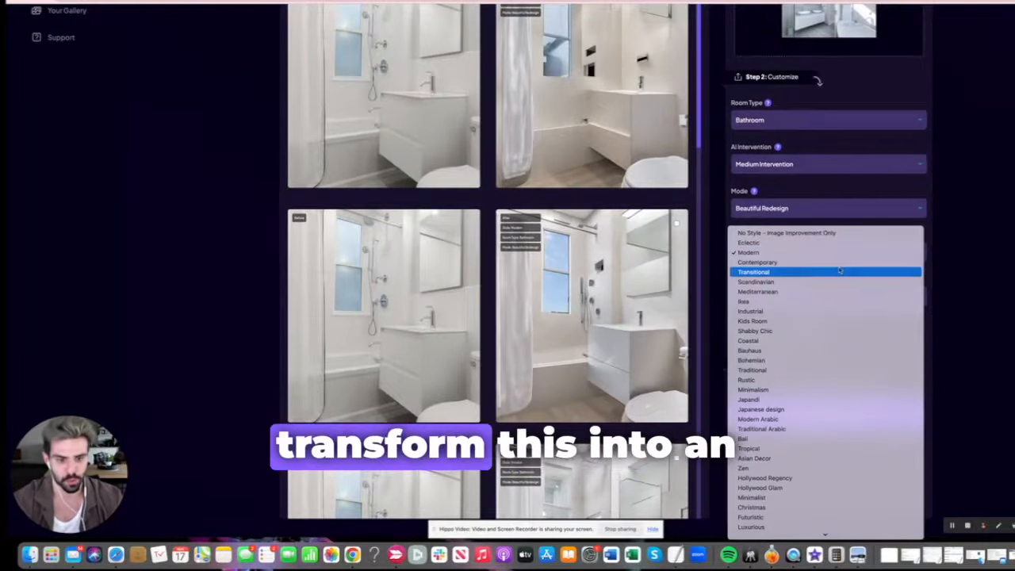
mouse_move(824, 332)
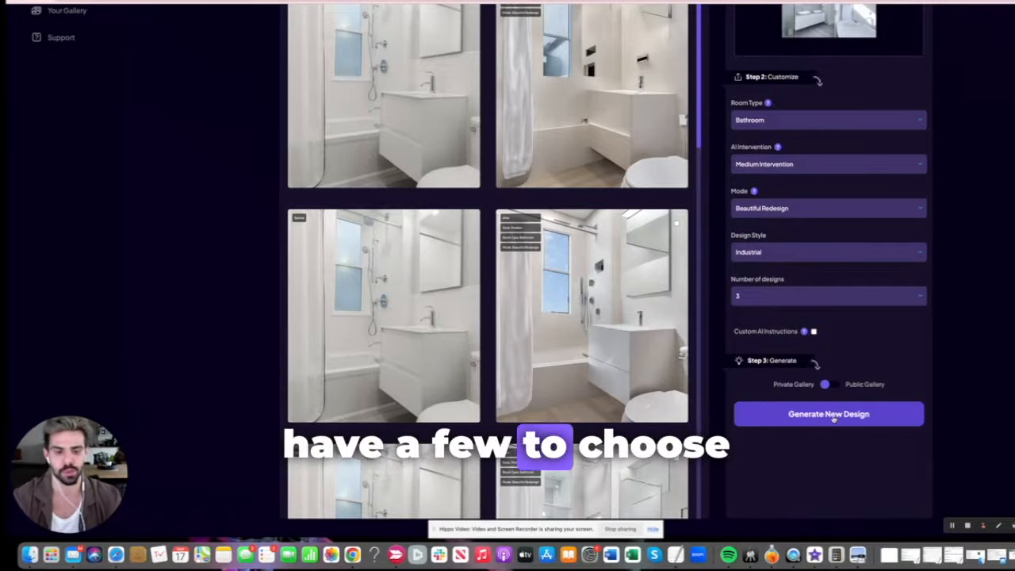
Generate the three Industrial-style bathroom concepts and review them in Latest Designs
click(828, 412)
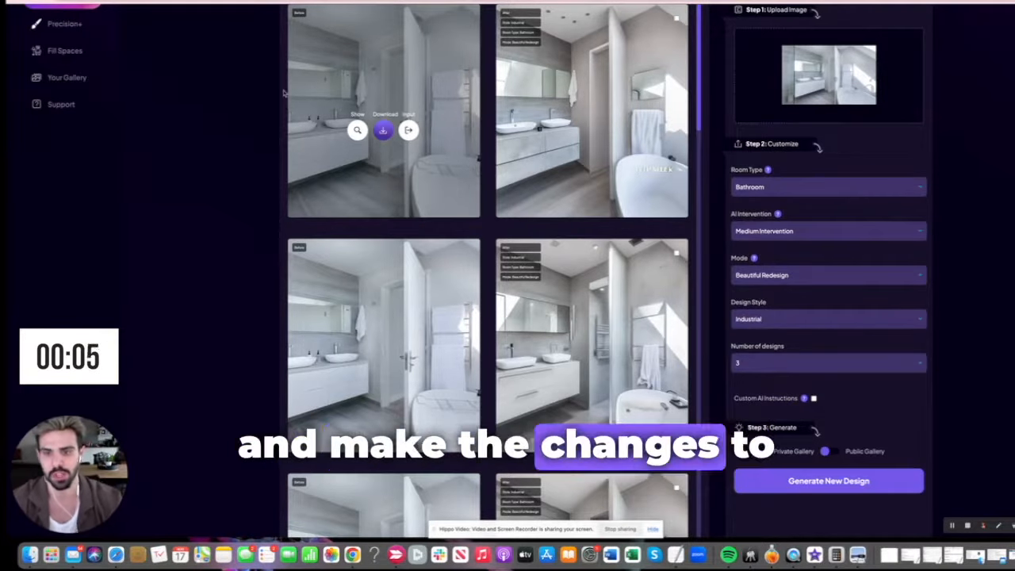
scroll(down, 3)
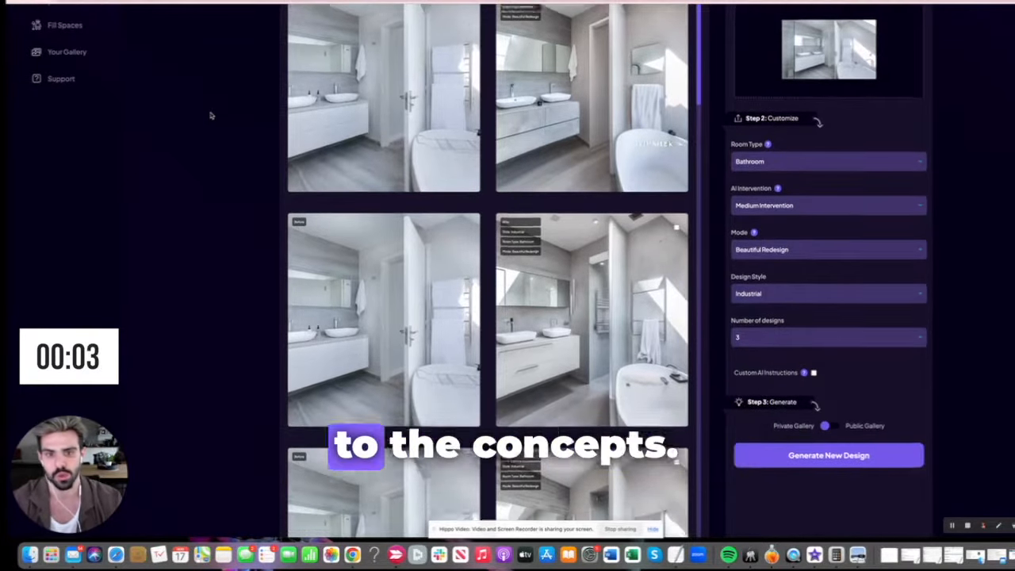